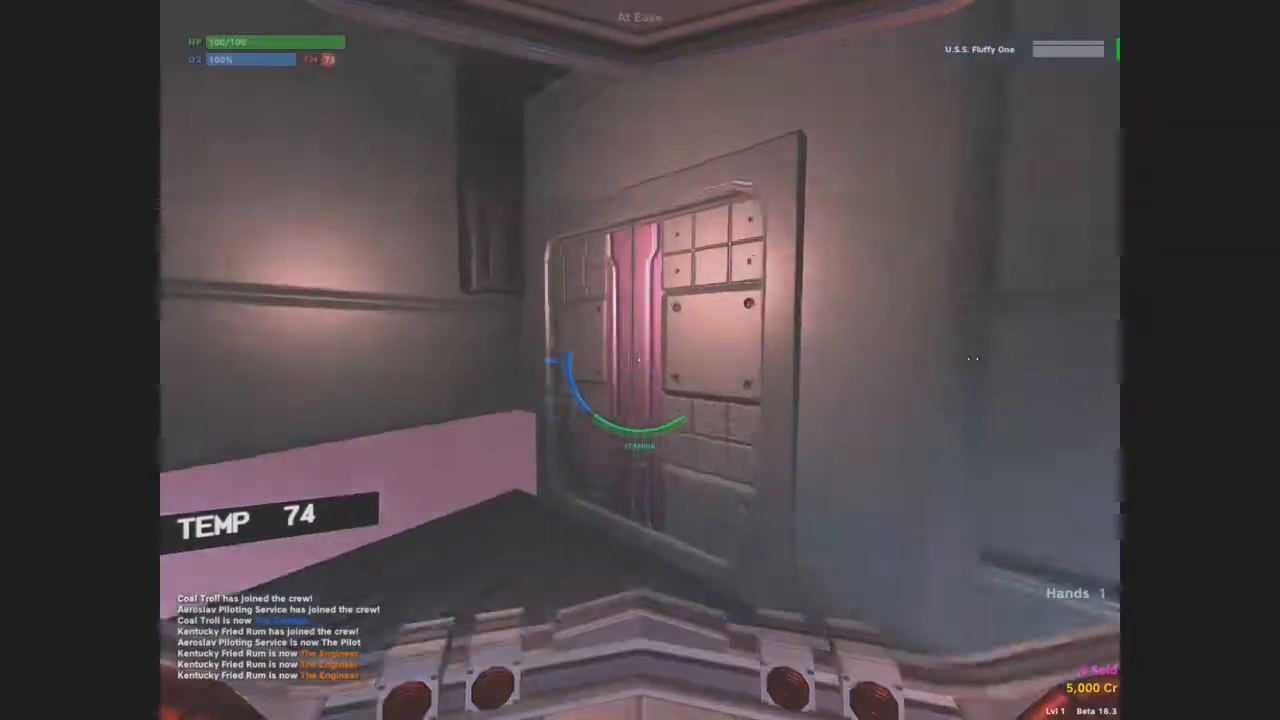
{"action": "mouse_move", "coordinate": [640, 360]}
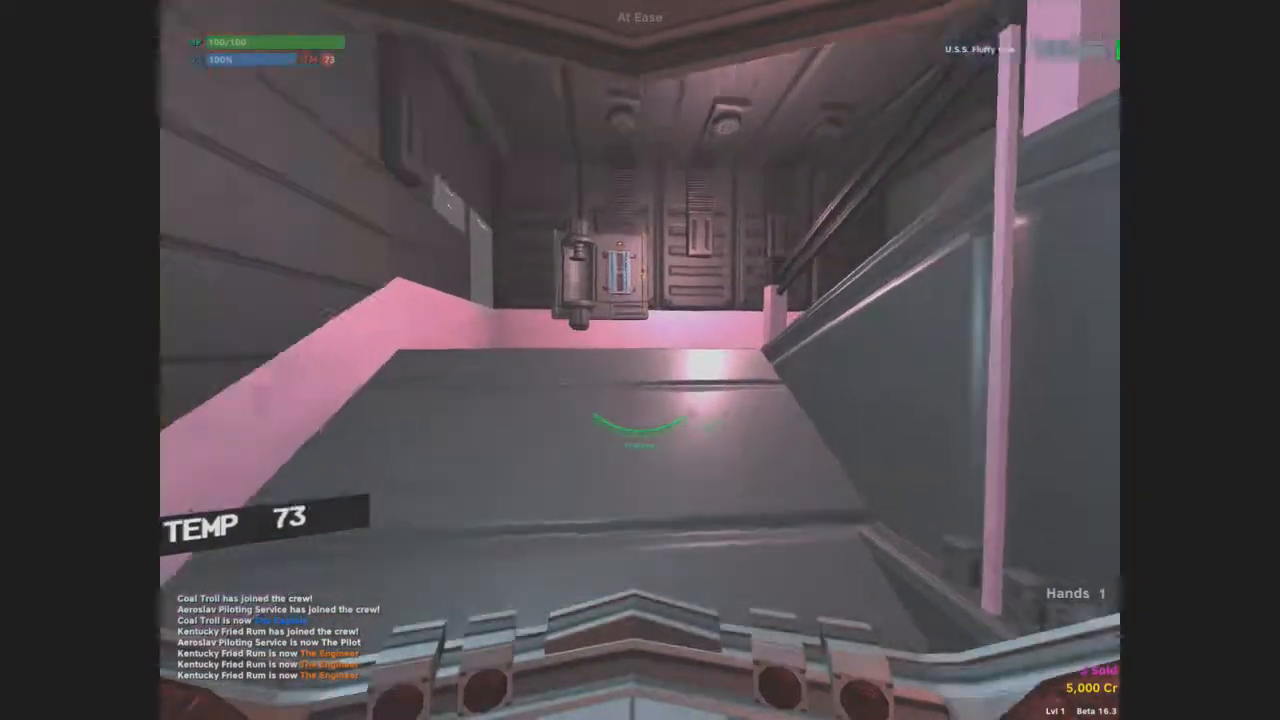
{"action": "mouse_move", "coordinate": [640, 360]}
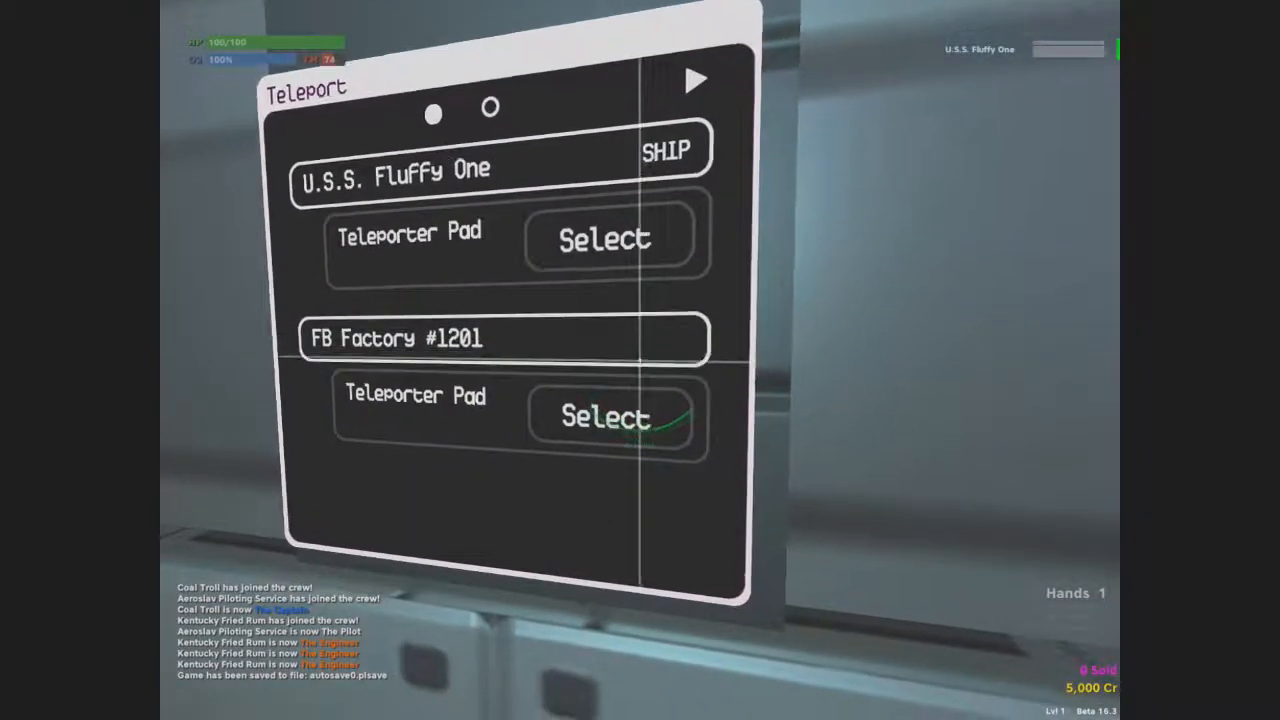
- Bring up the Crew tab showing Coal Troll as captain and three open roles
{"action": "left_click", "coordinate": [603, 416]}
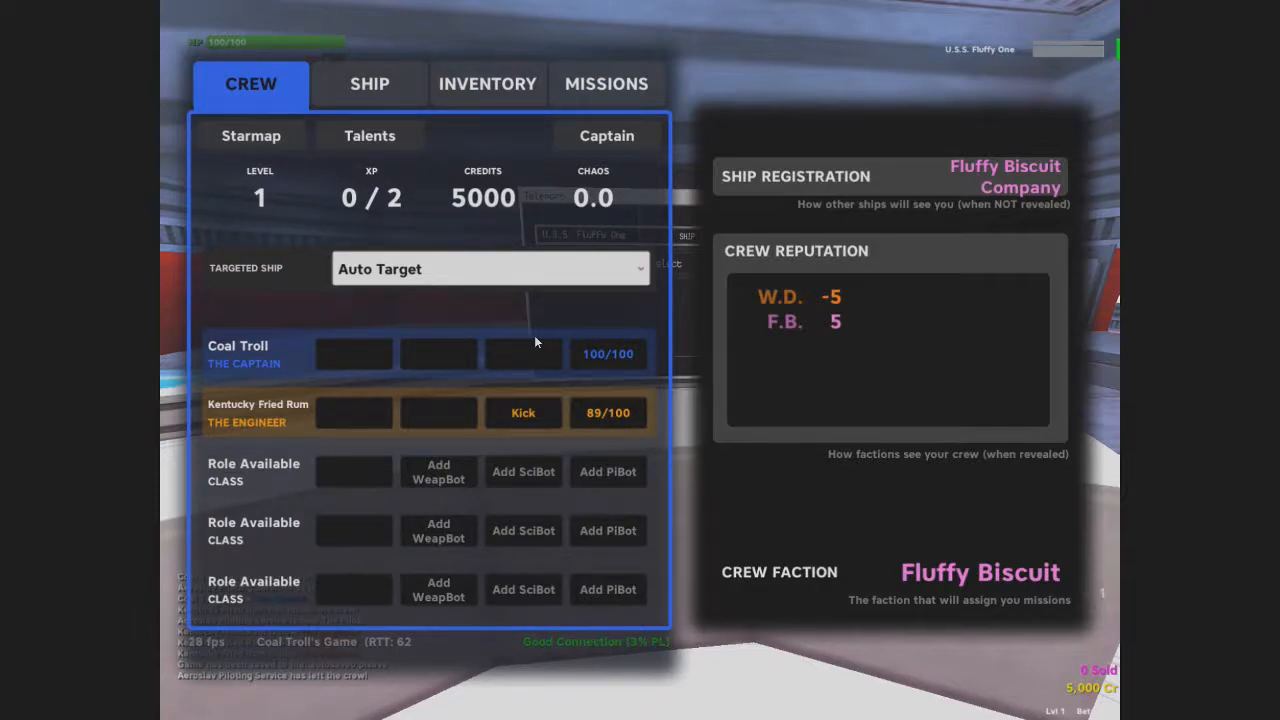
- Disconnect from the multiplayer session and reach the Join a Crew game list
{"action": "left_click", "coordinate": [522, 412]}
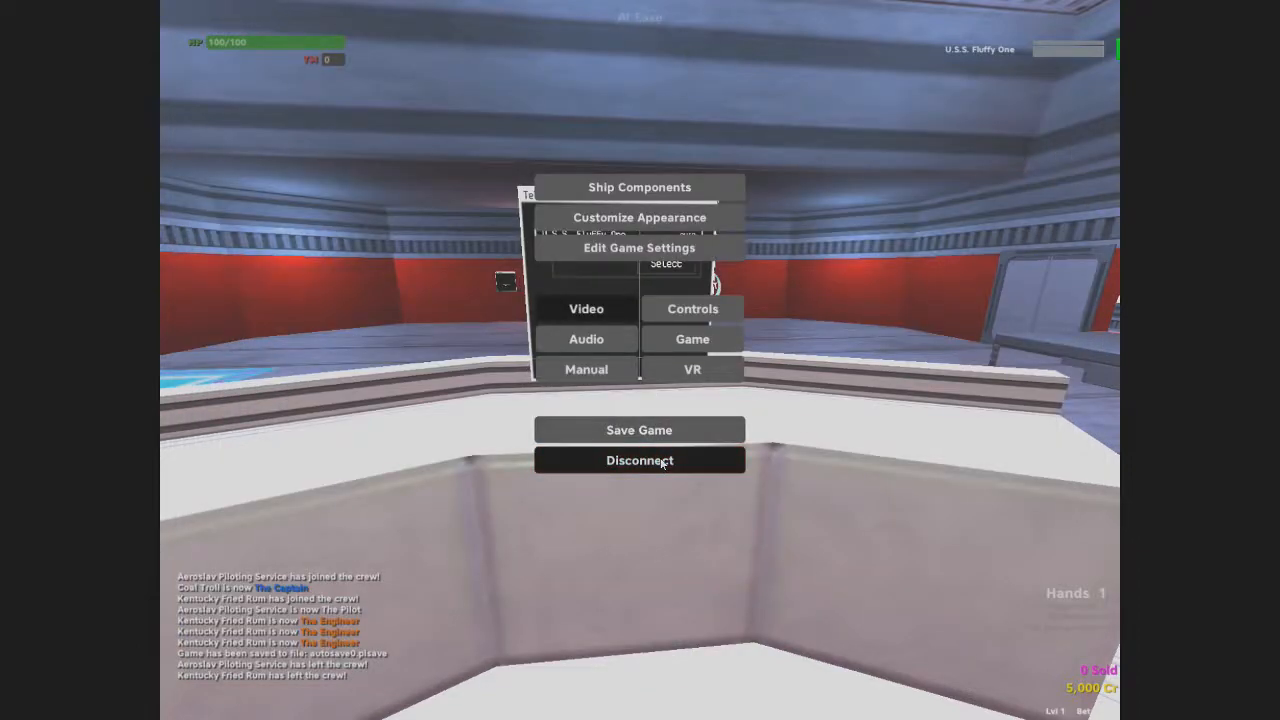
{"action": "left_click", "coordinate": [639, 460]}
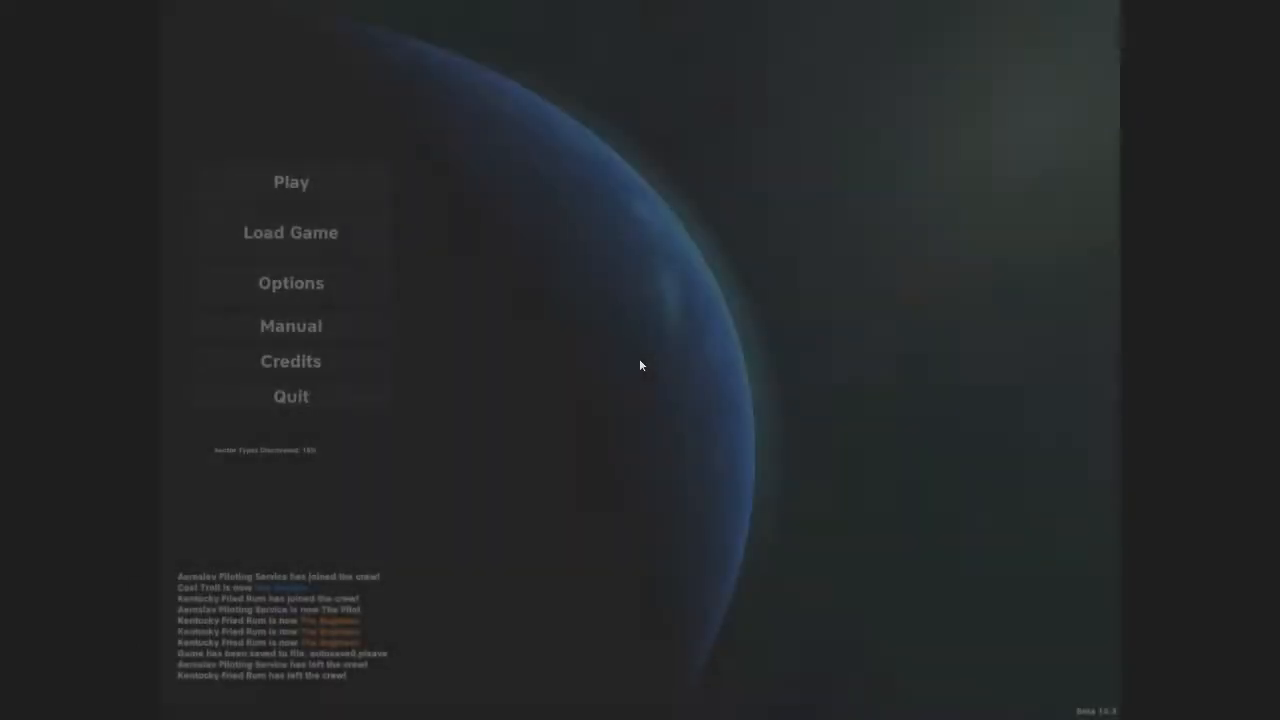
{"action": "left_click", "coordinate": [291, 181]}
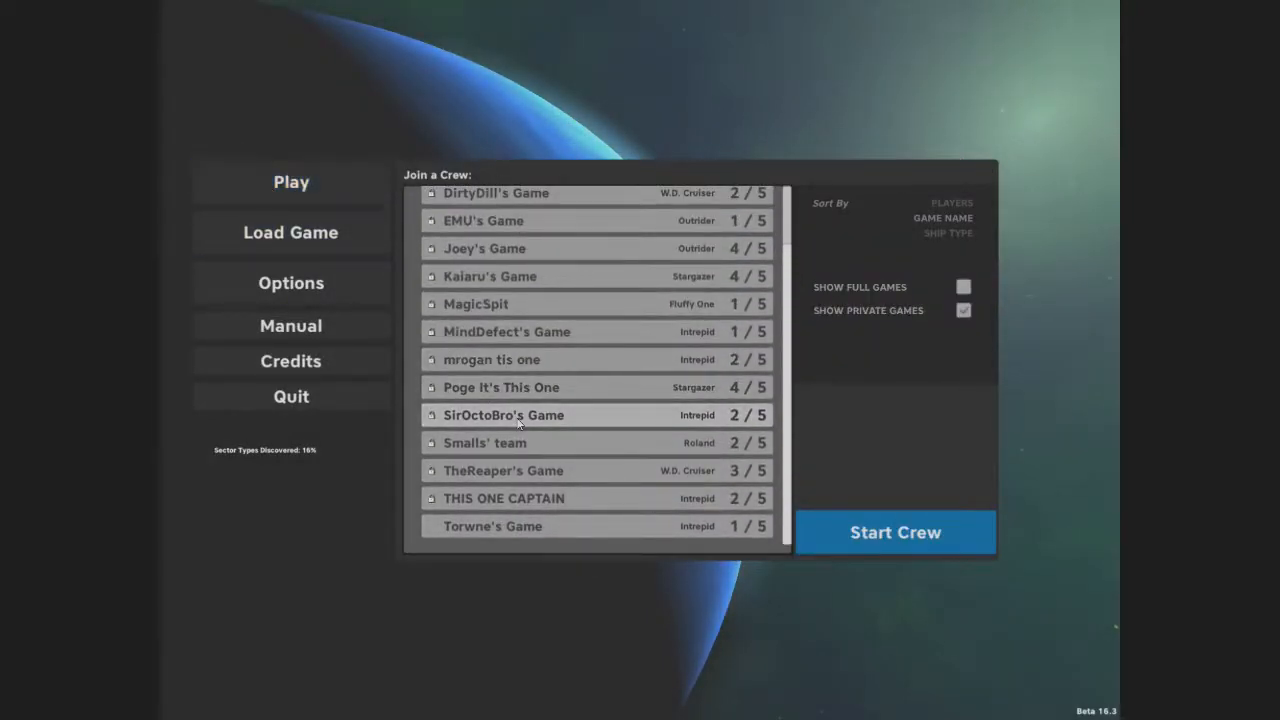
- Join the crew game aboard the U.S.S. Vermin from the Join a Crew list
{"action": "left_click", "coordinate": [503, 415]}
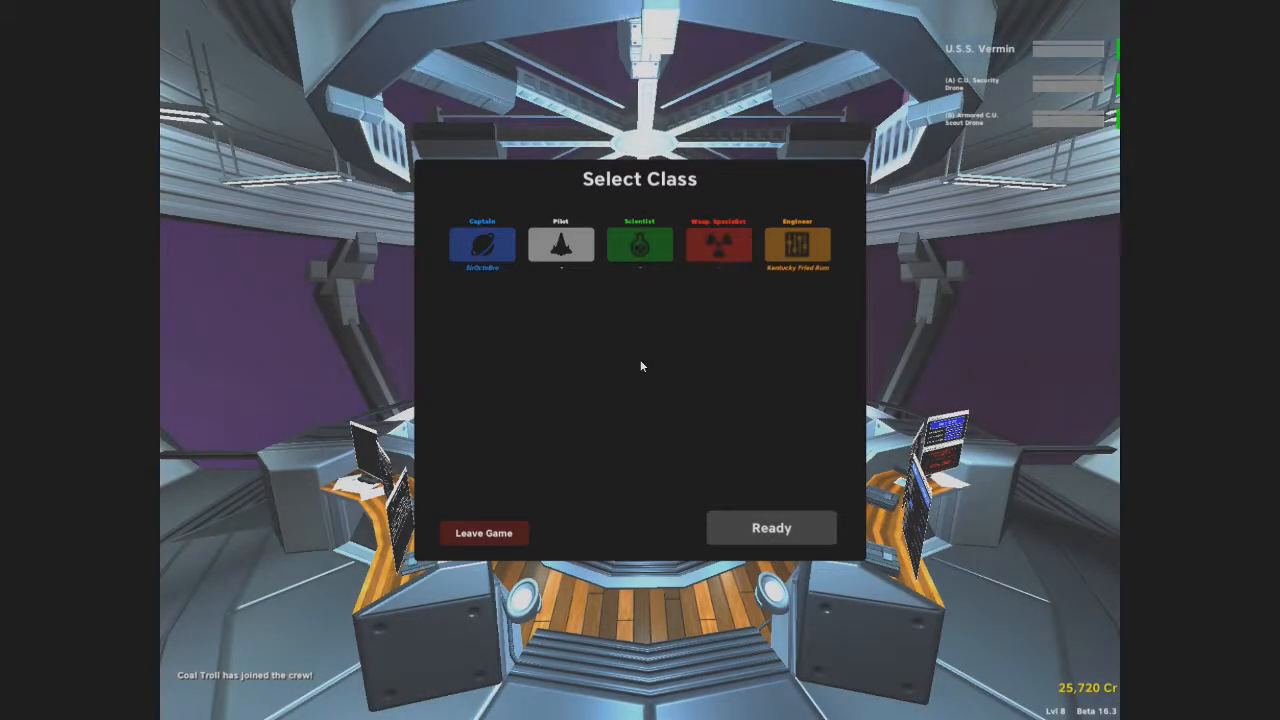
- Pick the Scientist class and mark ready aboard the U.S.S. Vermin
{"action": "left_click", "coordinate": [639, 245]}
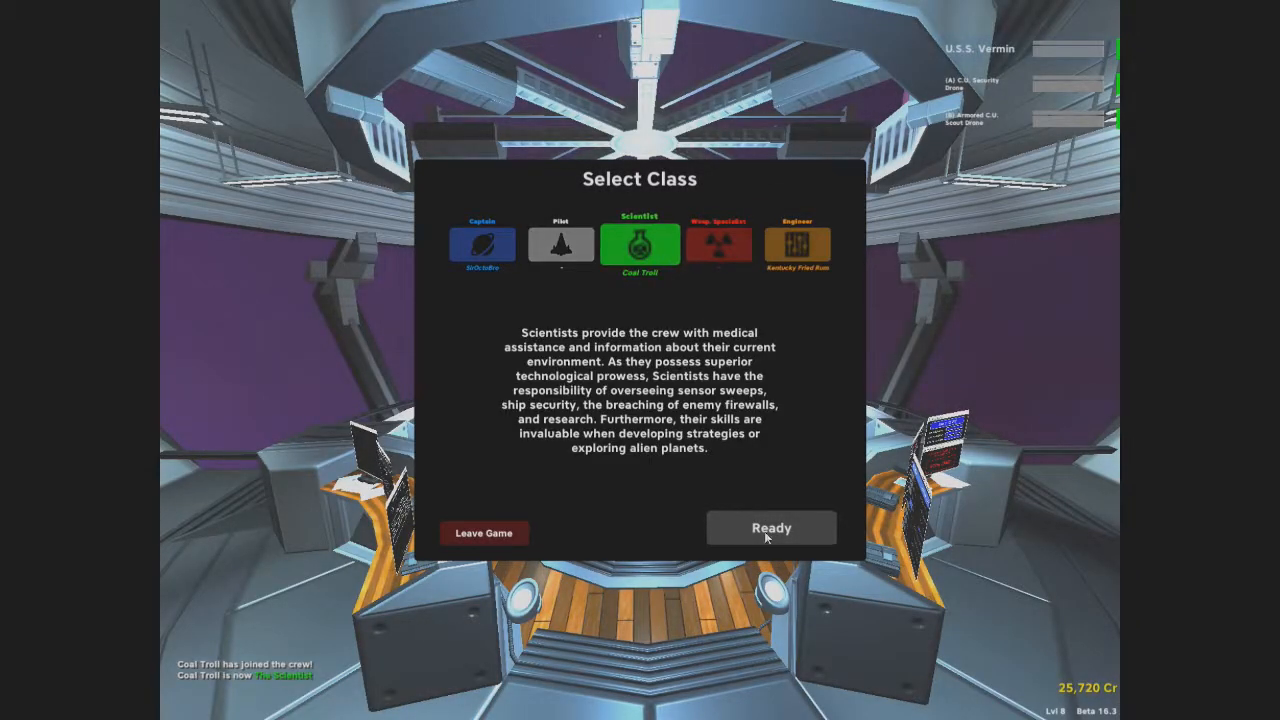
{"action": "left_click", "coordinate": [771, 528]}
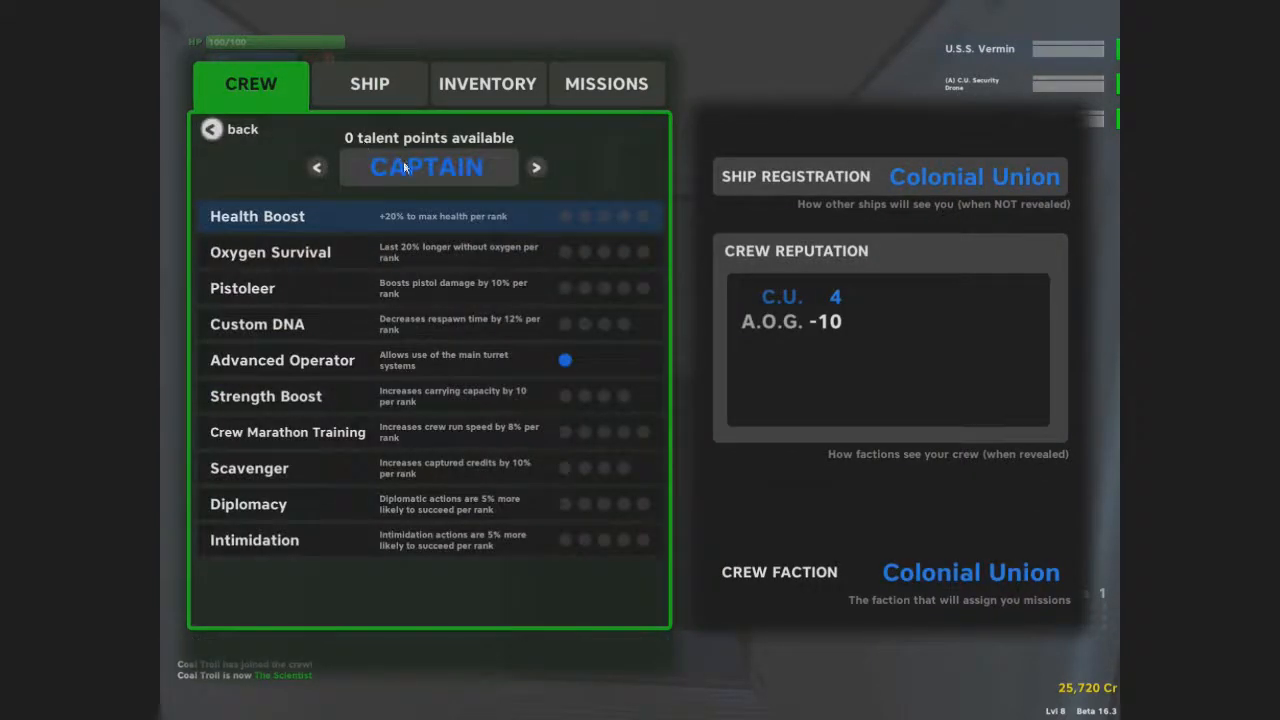
{"action": "left_click", "coordinate": [536, 167]}
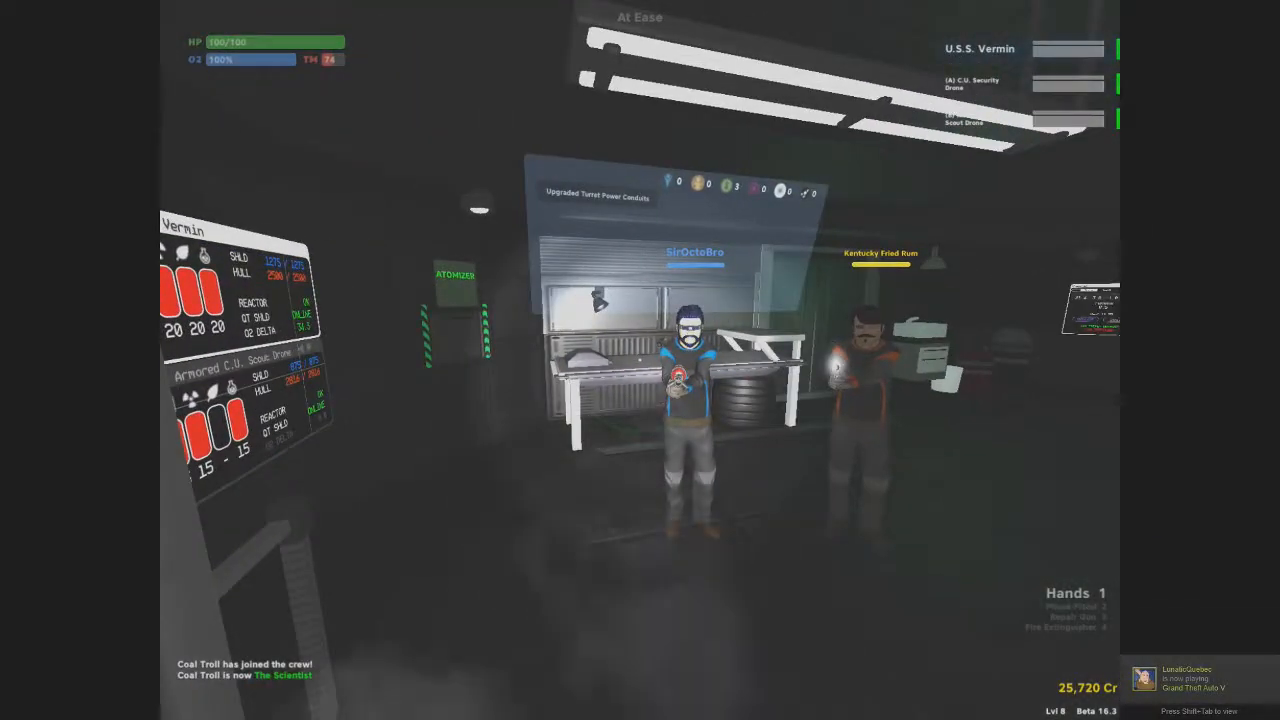
{"action": "mouse_move", "coordinate": [640, 360]}
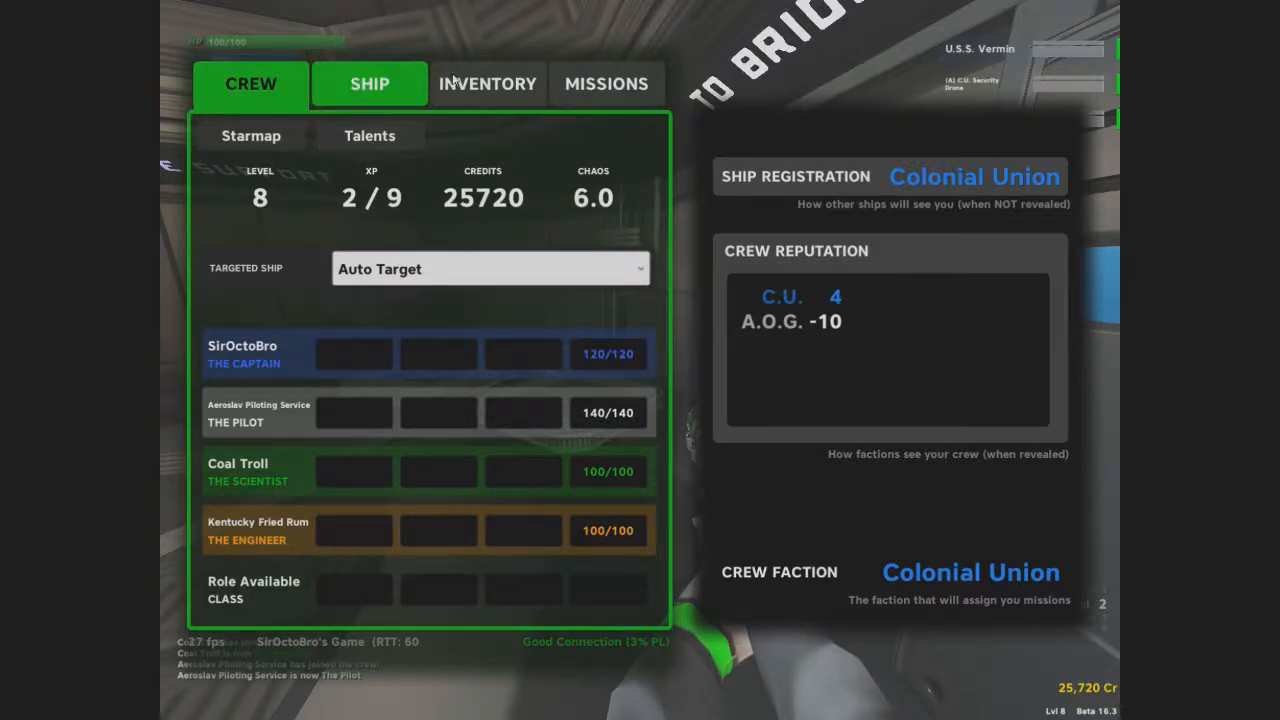
- Equip the Beam Pistol +2 from the inventory into an empty equipment slot
{"action": "left_click", "coordinate": [487, 83]}
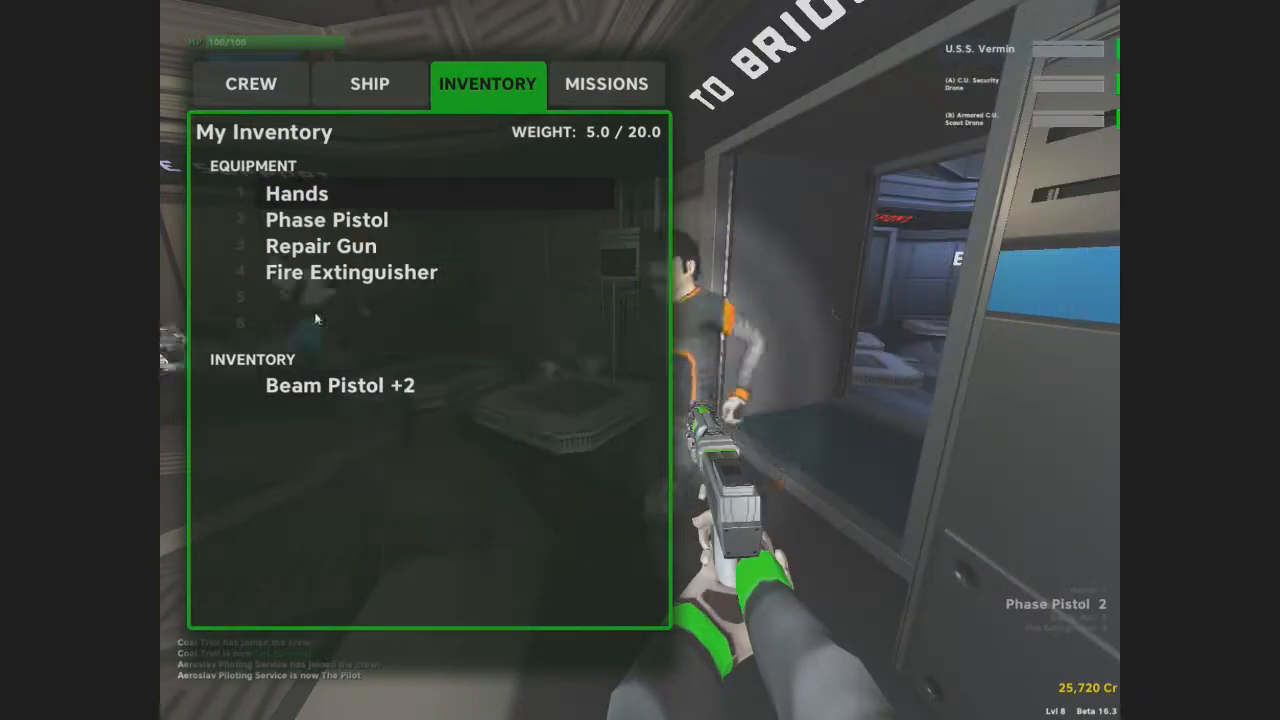
{"action": "left_click", "coordinate": [339, 385]}
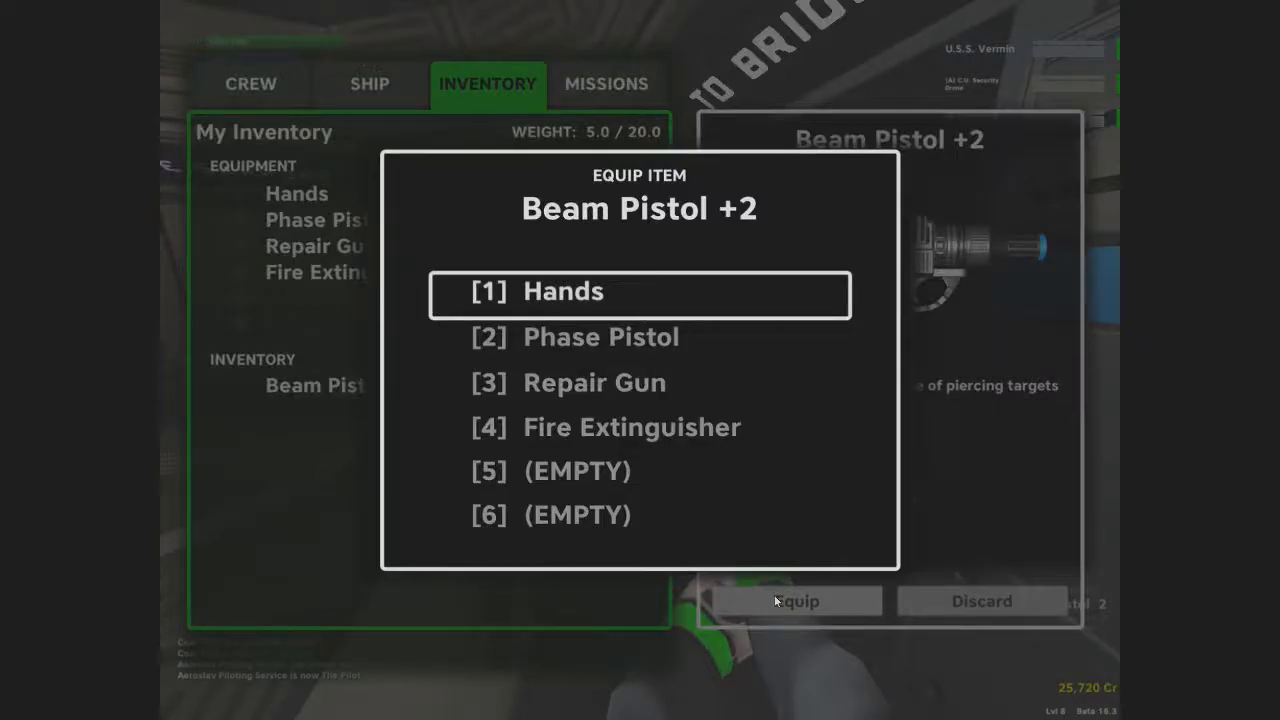
{"action": "left_click", "coordinate": [796, 601]}
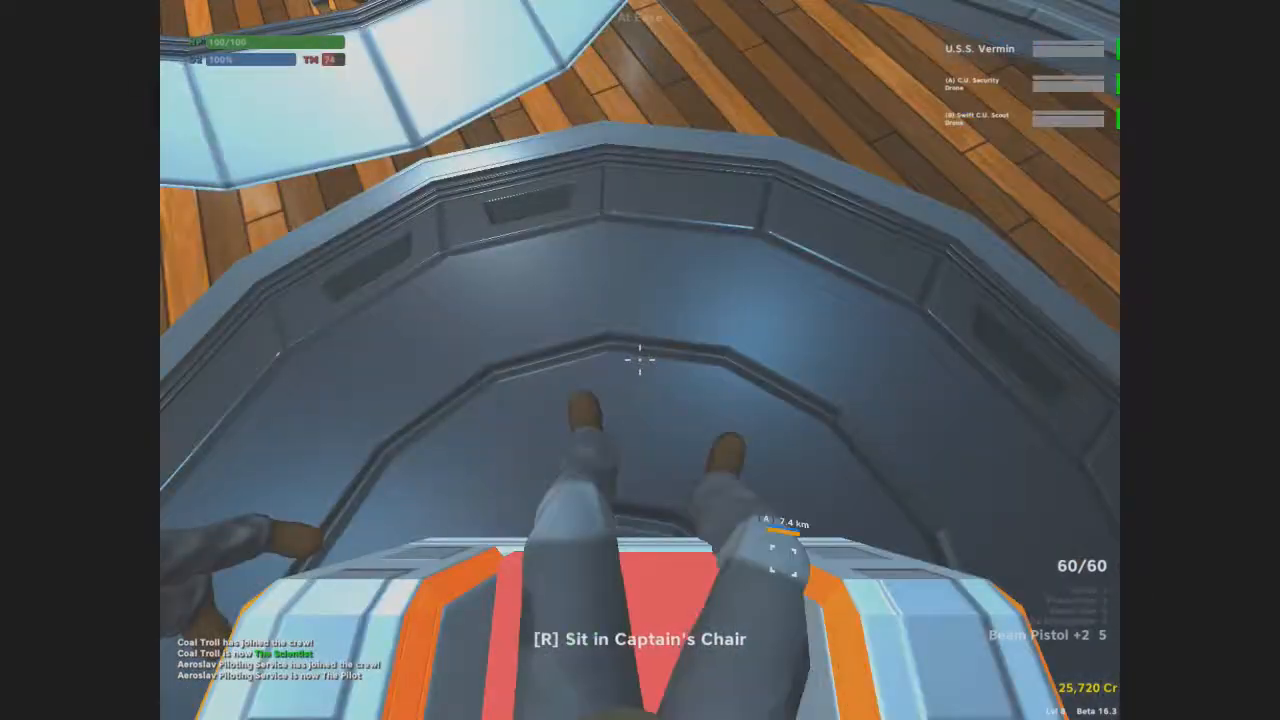
- Sit in the Vermin's captain's chair on the bridge
{"action": "key", "text": "r"}
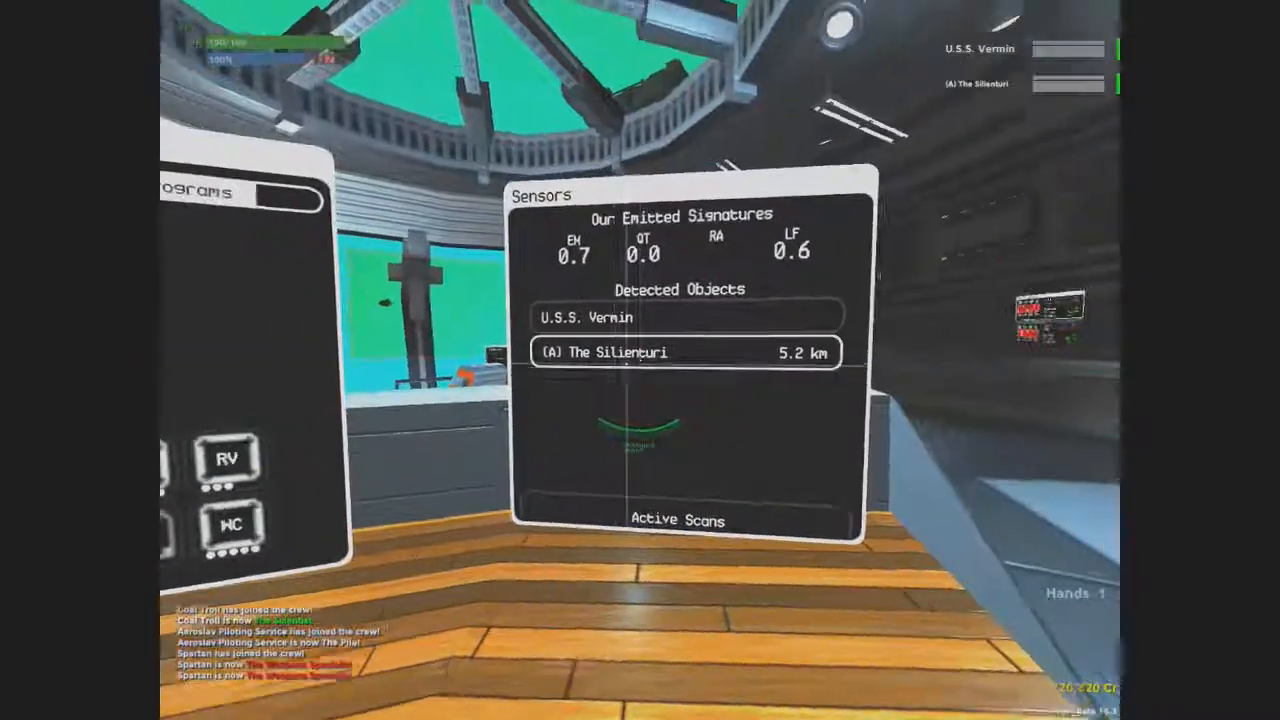
- Select The Silienturi under Detected Objects and begin a Targeted Scan
{"action": "left_click", "coordinate": [685, 352]}
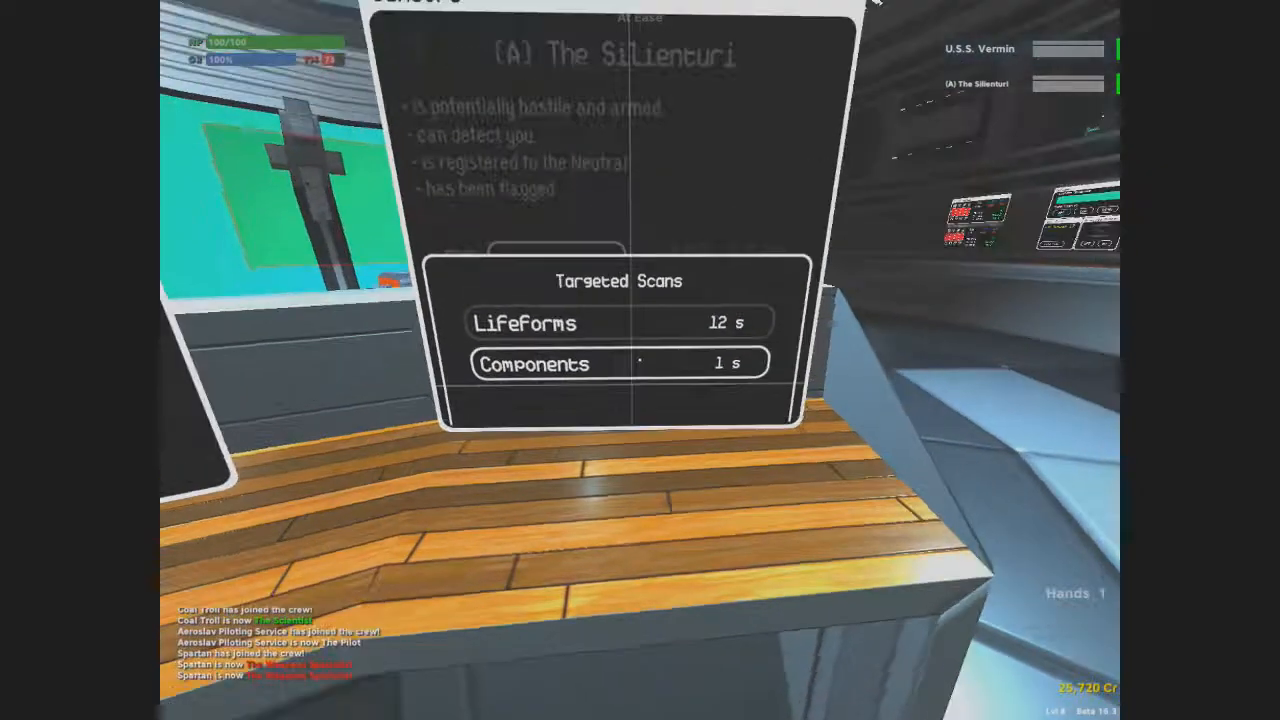
{"action": "left_click", "coordinate": [534, 363]}
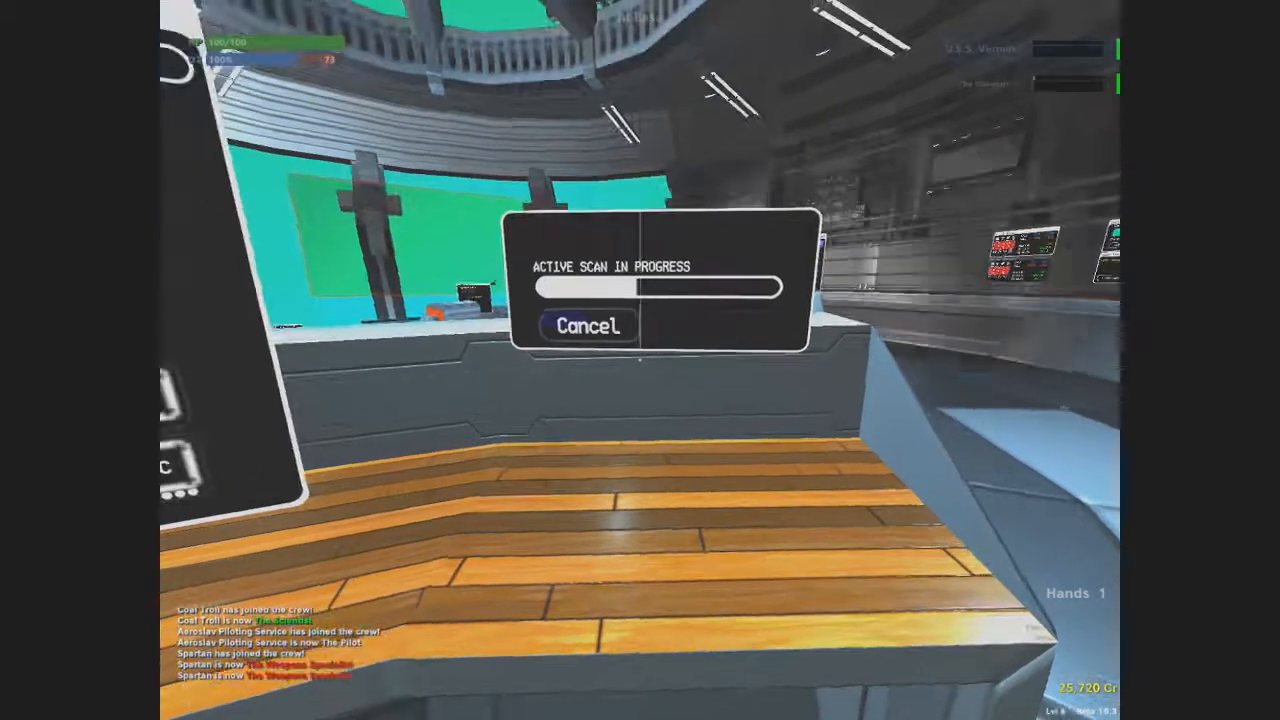